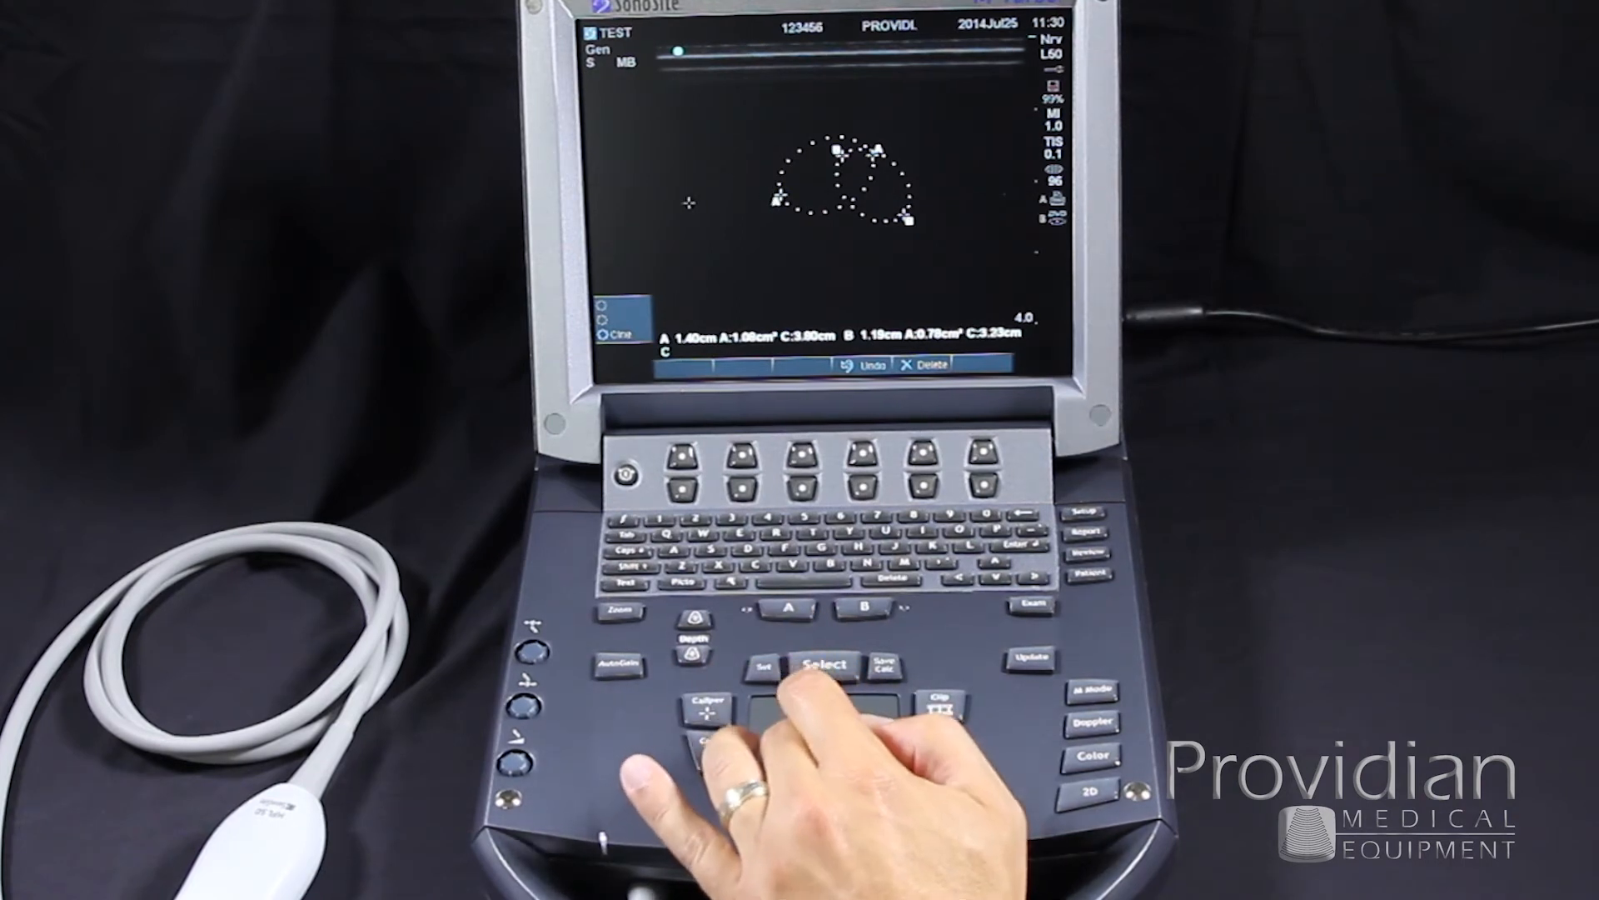
Begin a third freehand caliper trace to the left of outlines A and B
click(763, 666)
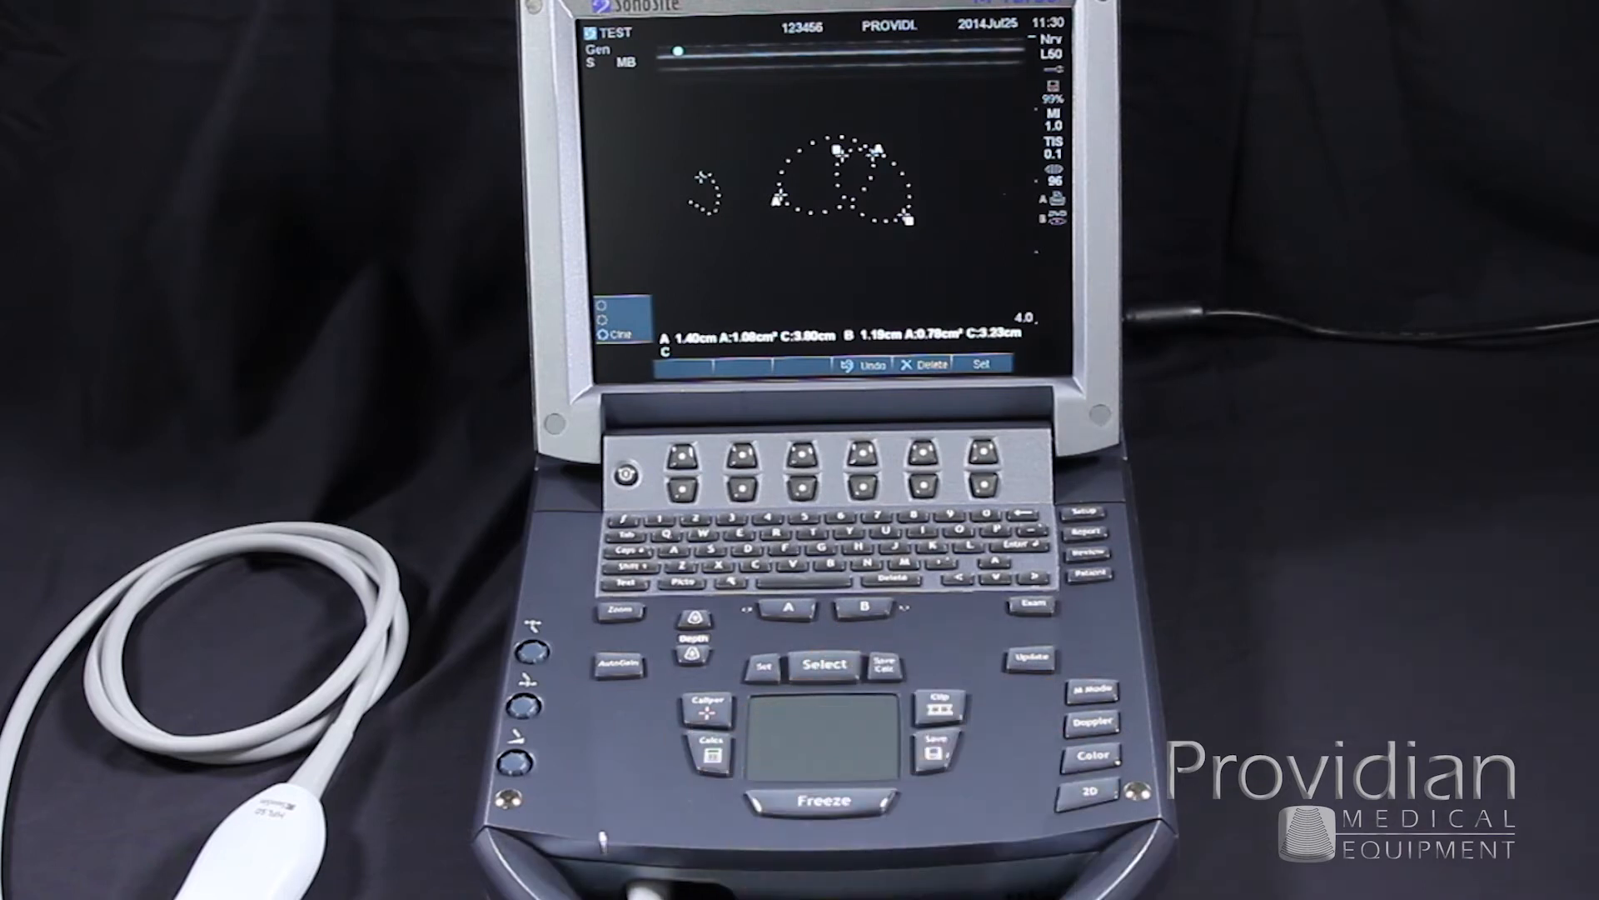
click(823, 799)
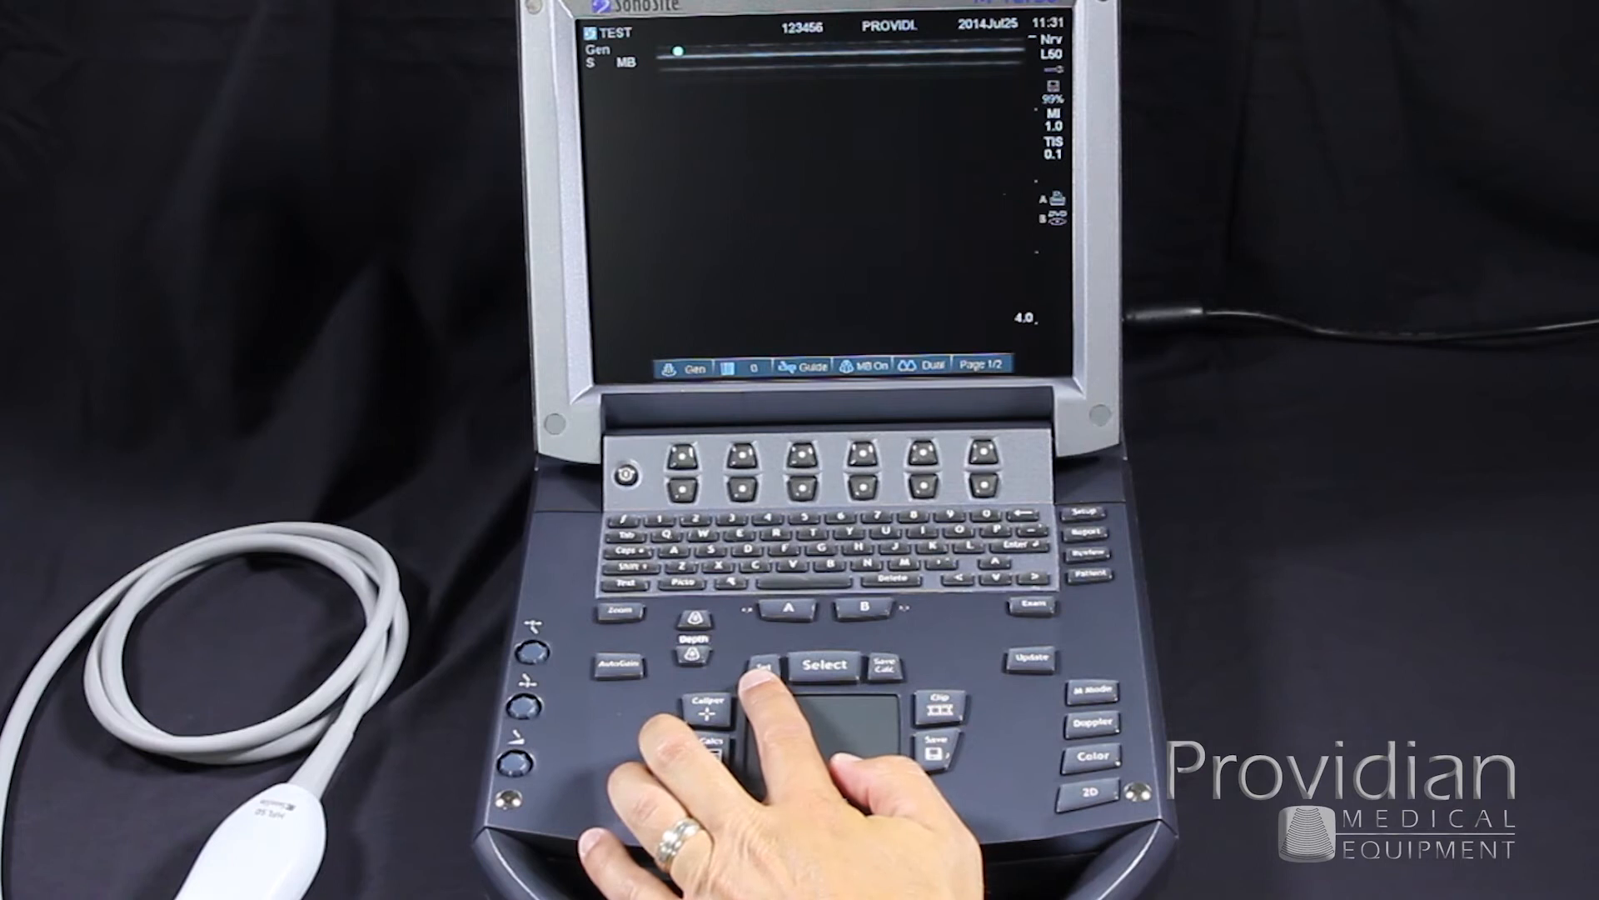
Delete traces A and B and return to the blank live imaging screen
click(703, 694)
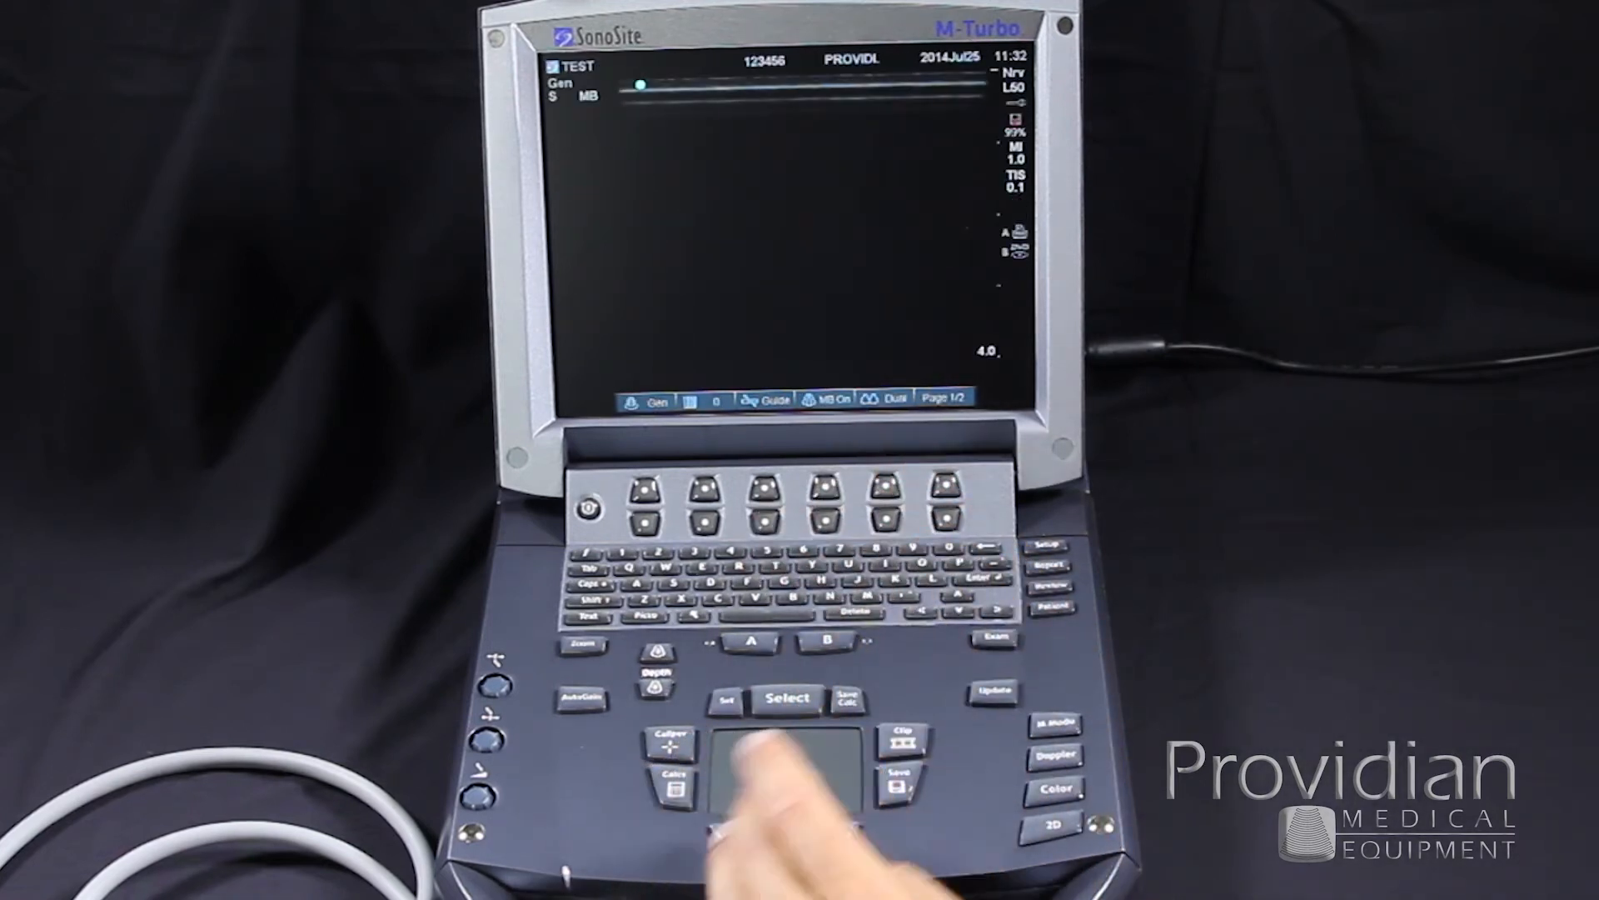
Freeze the scanned tissue image so cine review controls appear
click(786, 833)
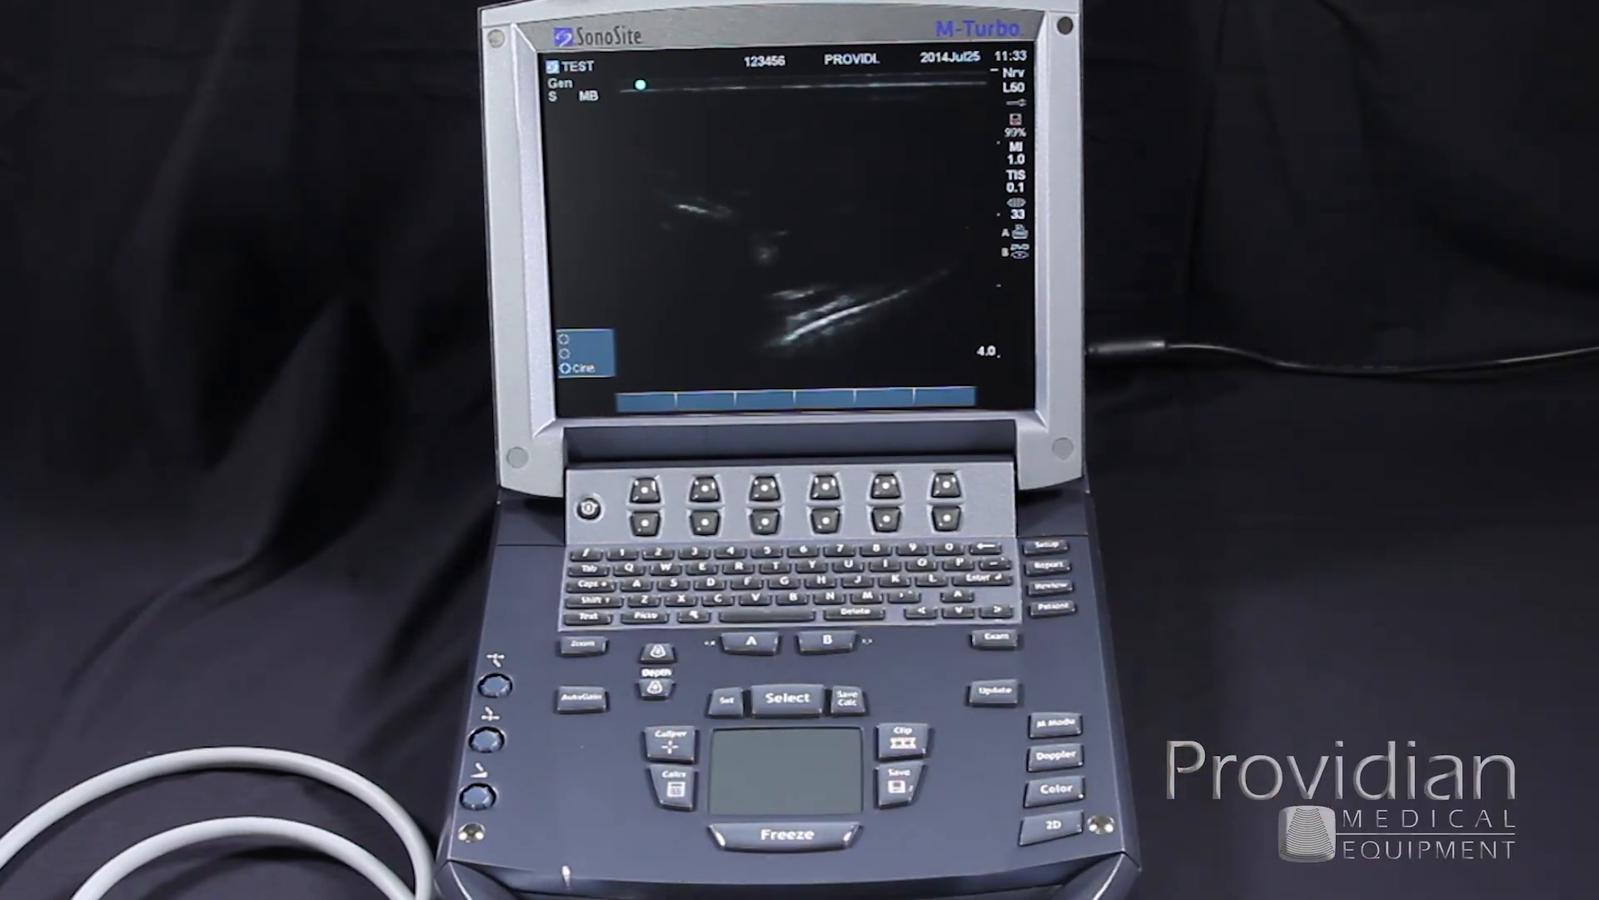